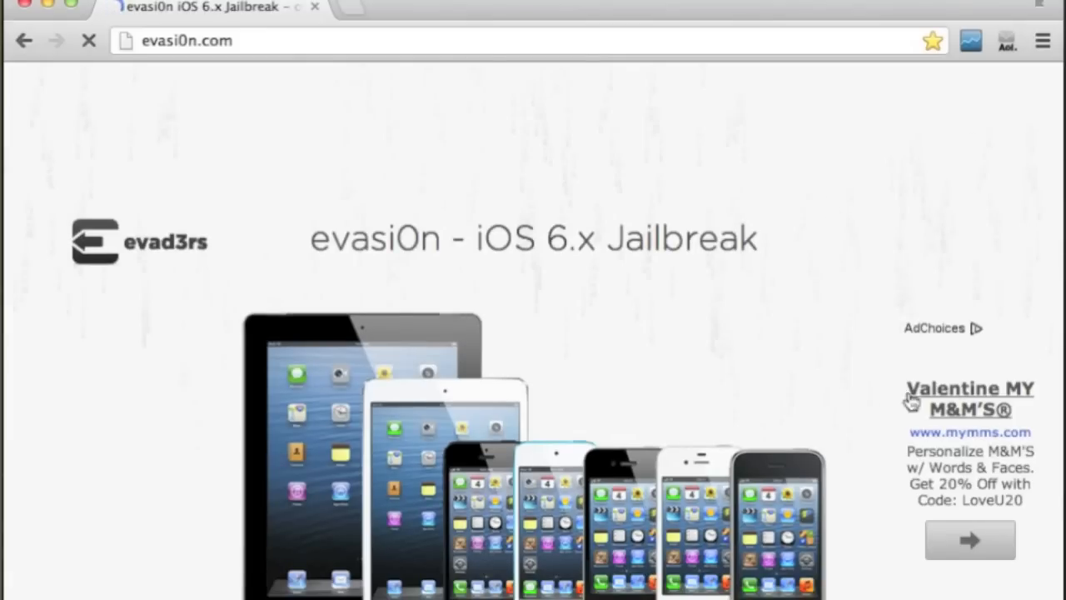
mouse_move(843, 400)
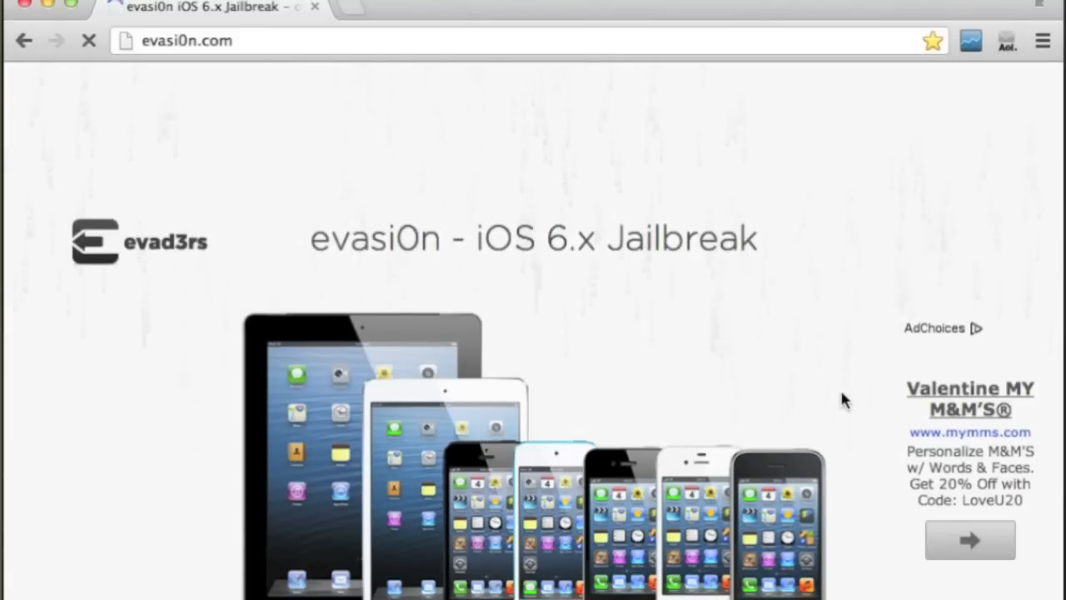
mouse_move(814, 323)
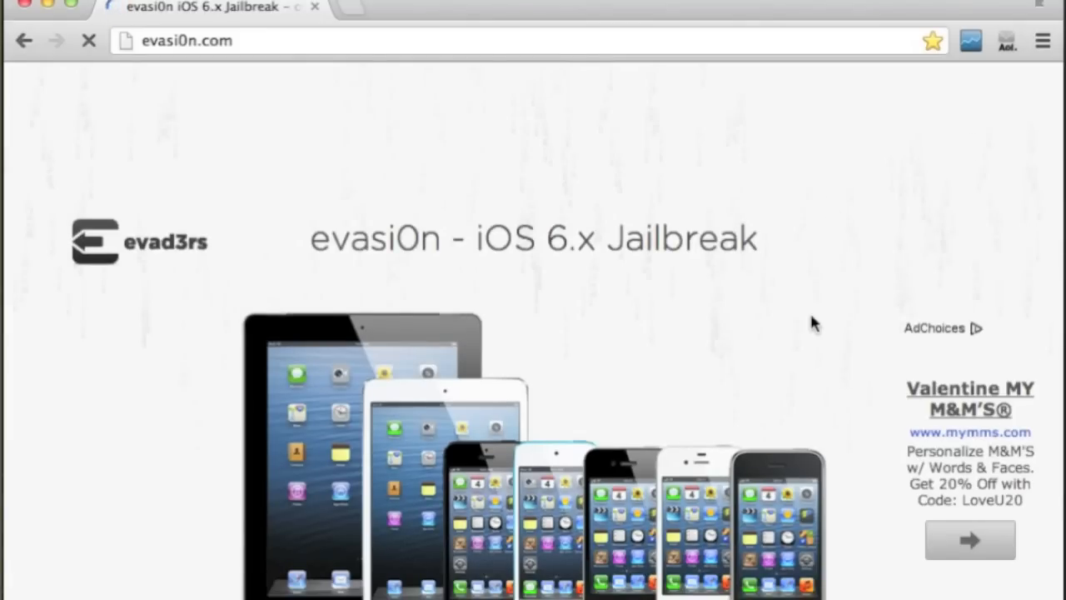
scroll("down", 3)
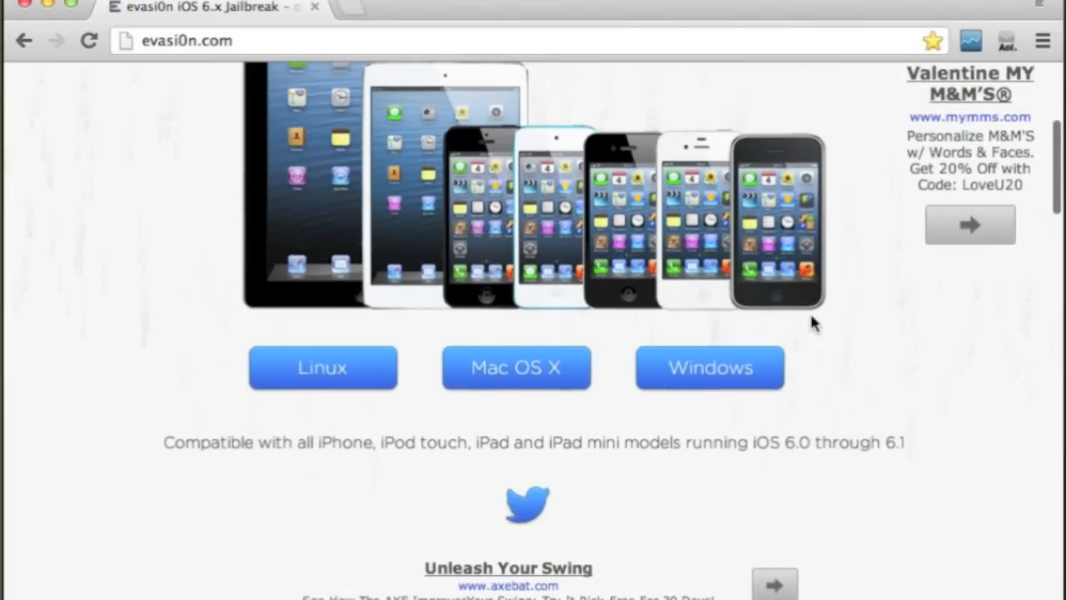
scroll("down", 3)
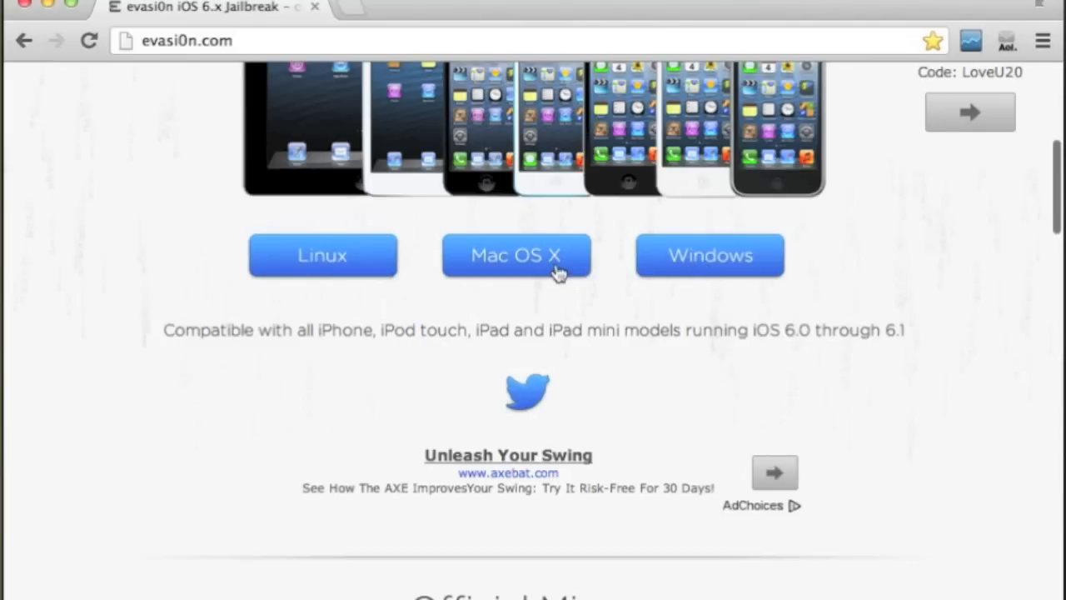
mouse_move(949, 315)
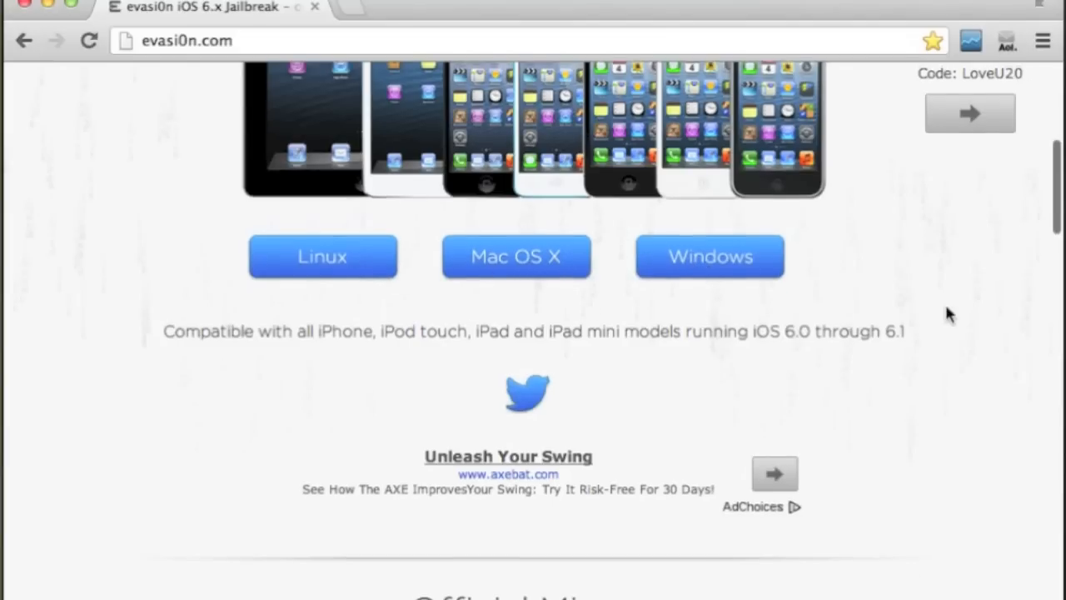
scroll("up", 3)
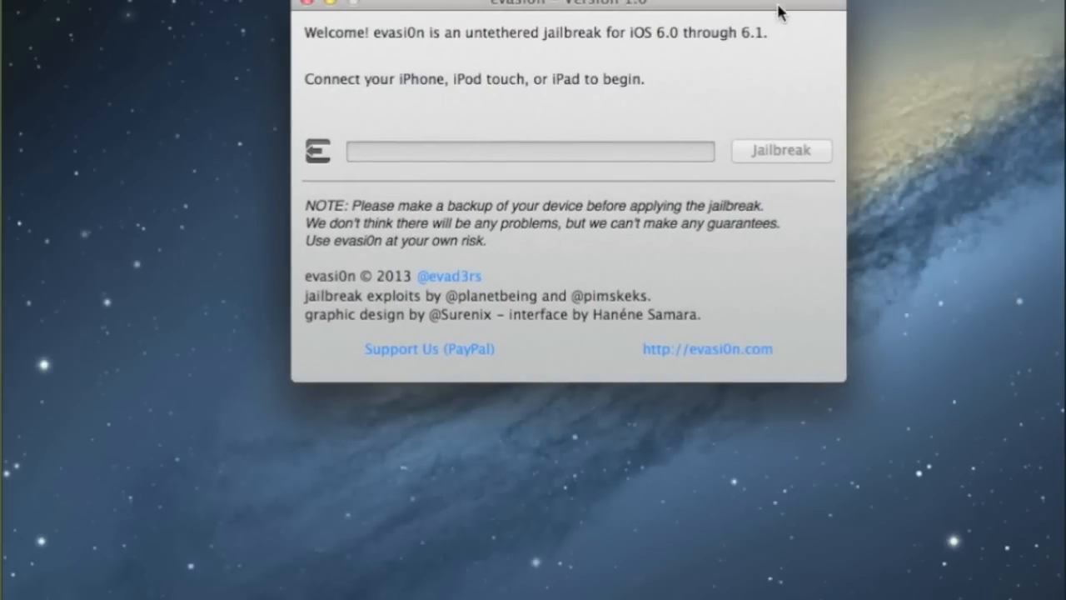
mouse_move(664, 170)
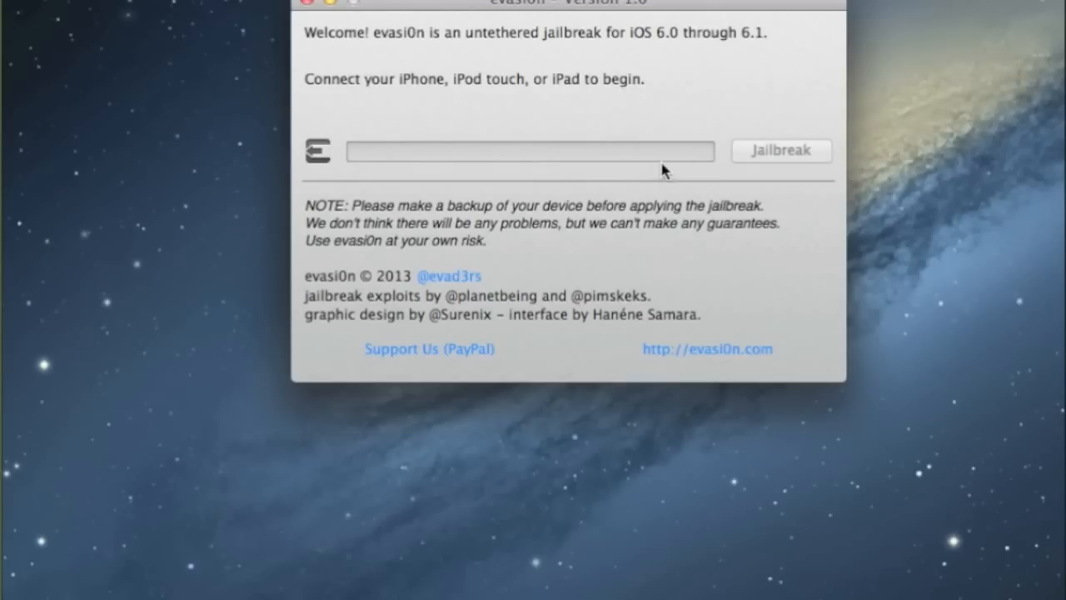
mouse_move(766, 163)
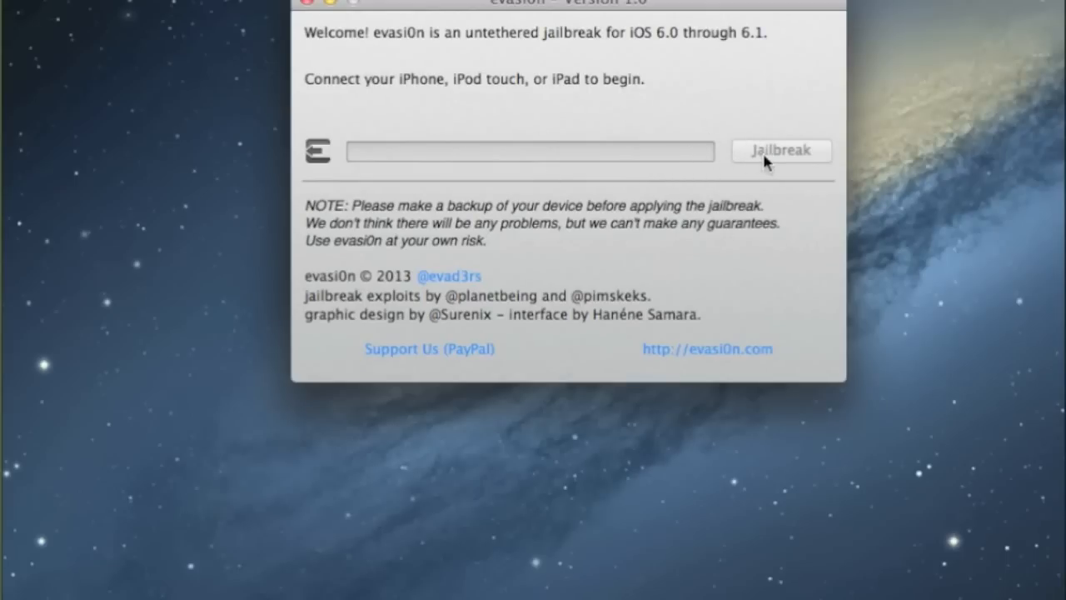
mouse_move(789, 86)
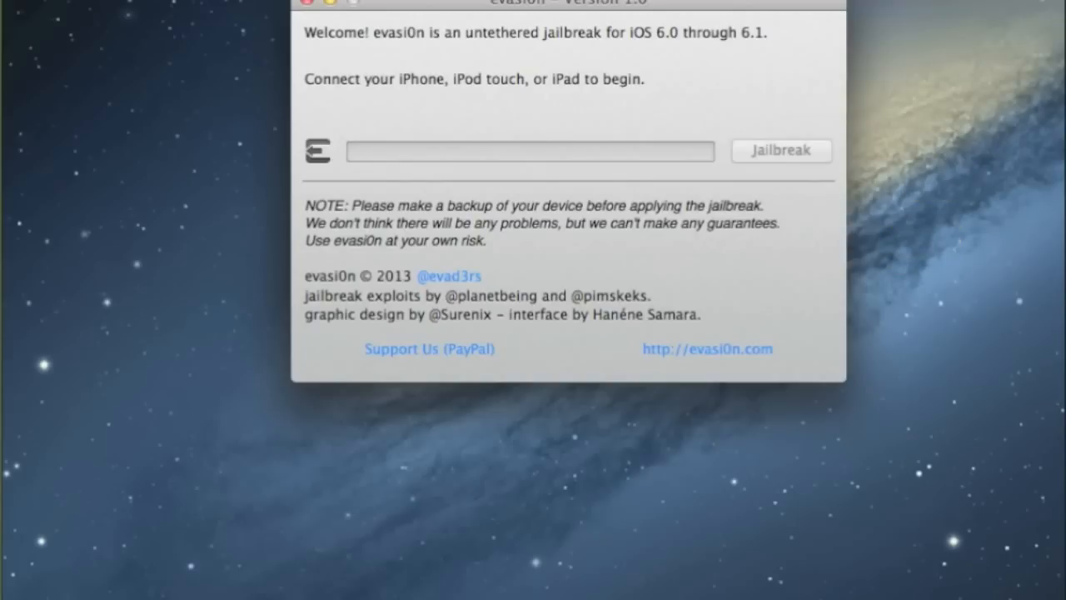
mouse_move(897, 265)
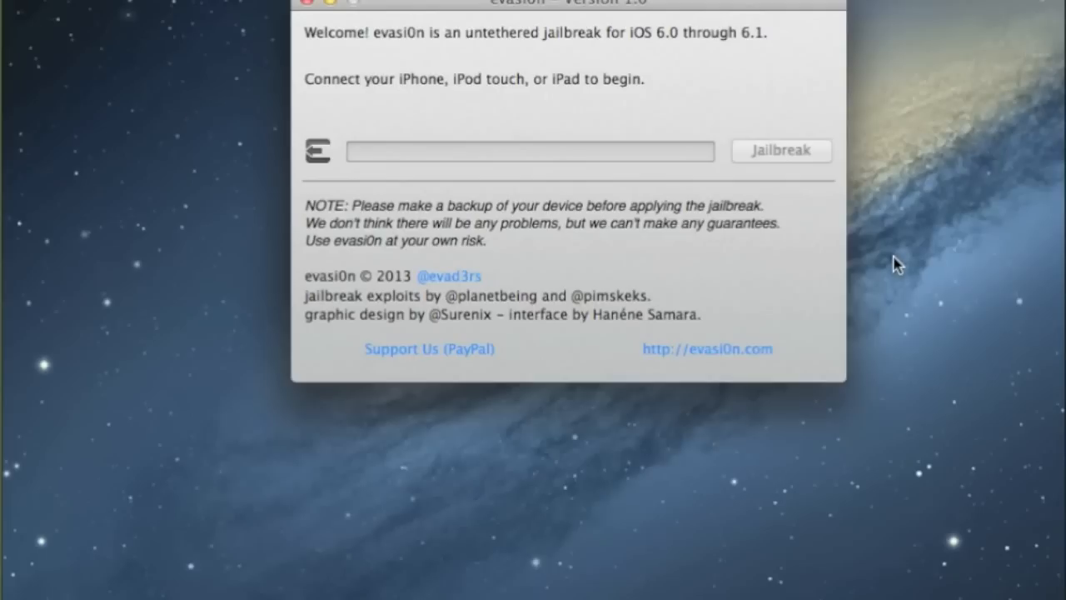
mouse_move(403, 48)
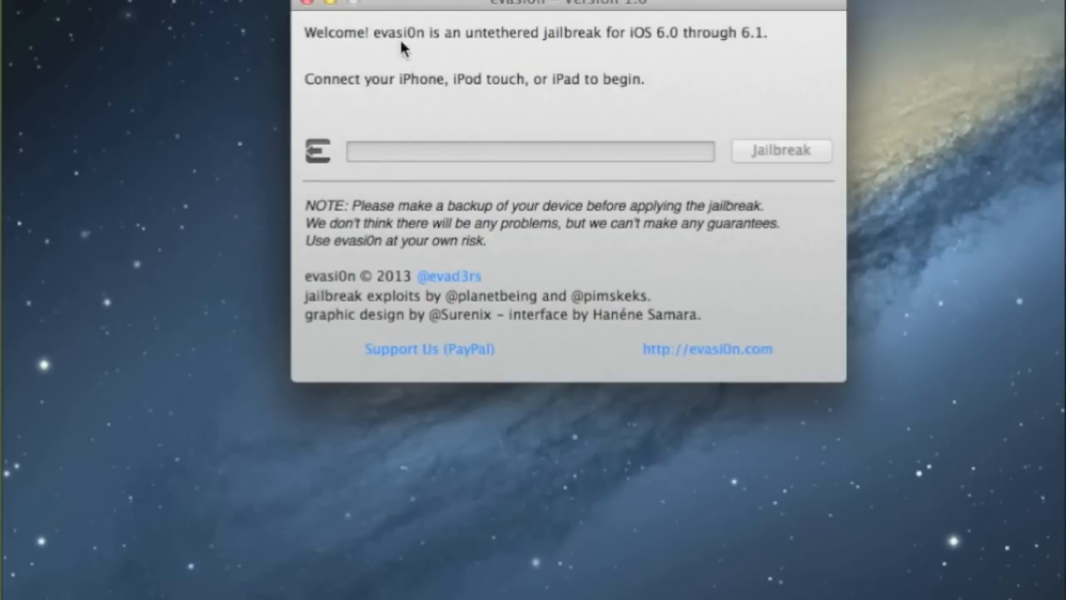